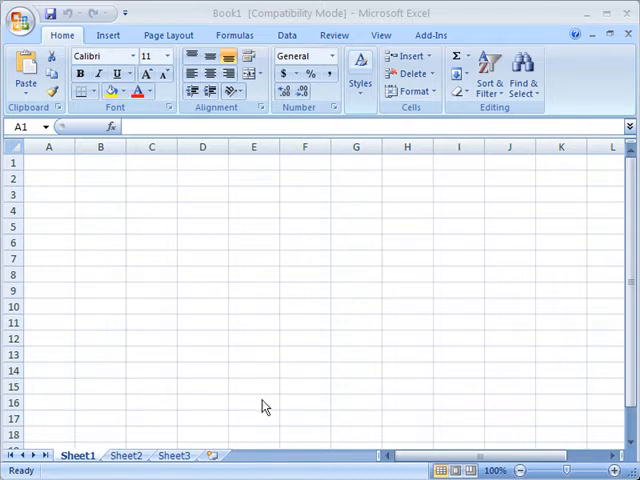
- Insert a new blank worksheet, Sheet4, ahead of Sheet1 via the Sheet1 tab menu
left_click(152, 388)
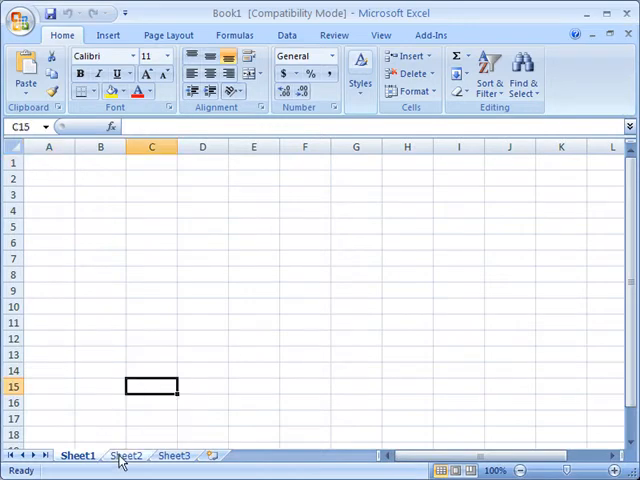
mouse_move(194, 330)
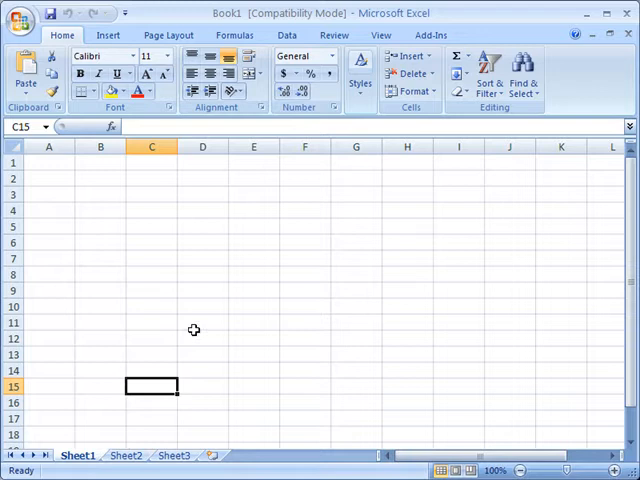
mouse_move(138, 360)
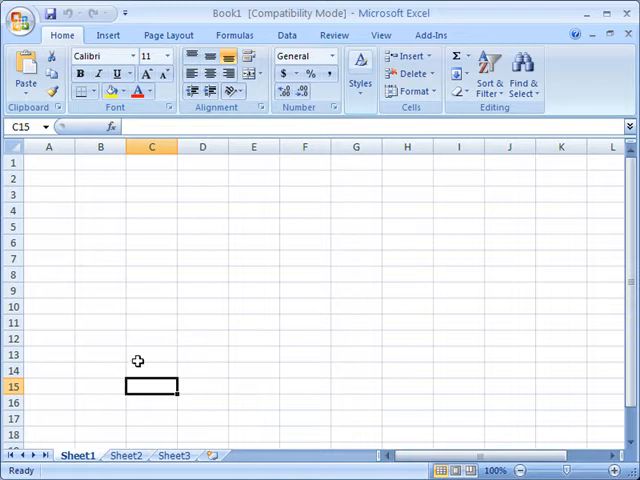
mouse_move(96, 358)
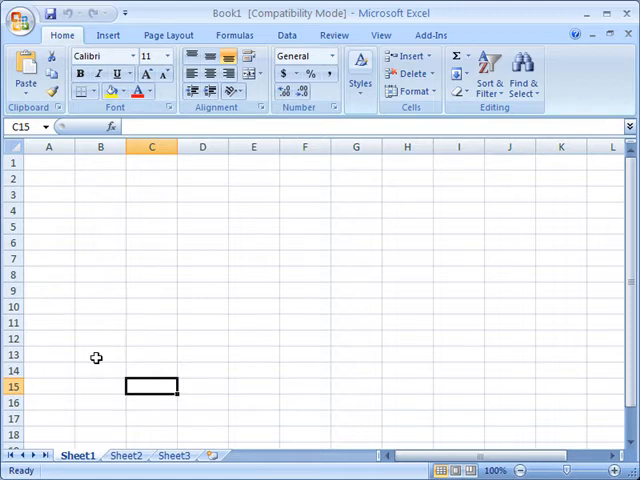
mouse_move(136, 404)
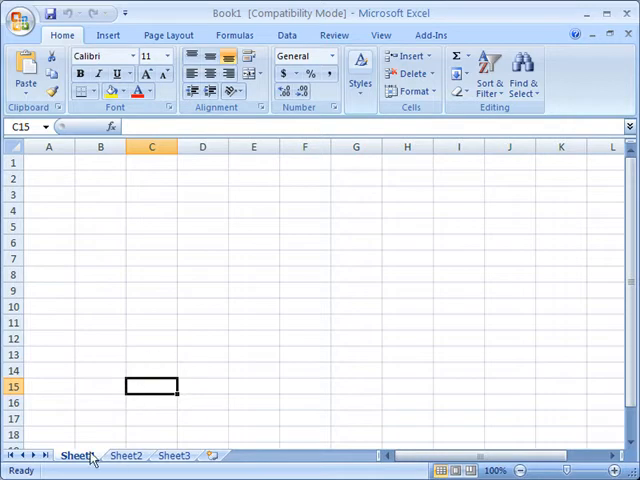
mouse_move(180, 464)
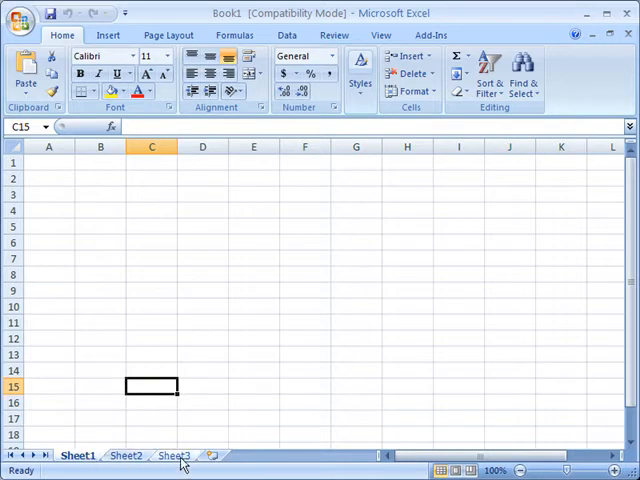
mouse_move(256, 356)
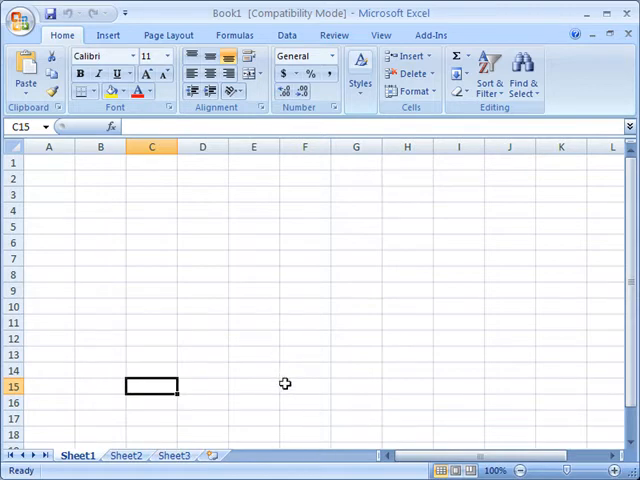
left_click(304, 386)
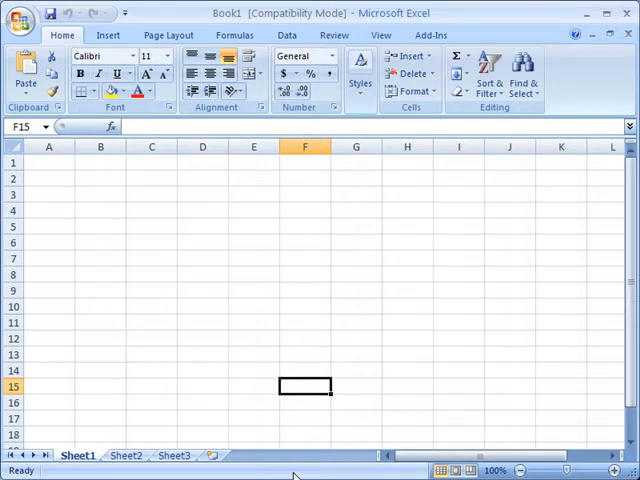
mouse_move(288, 408)
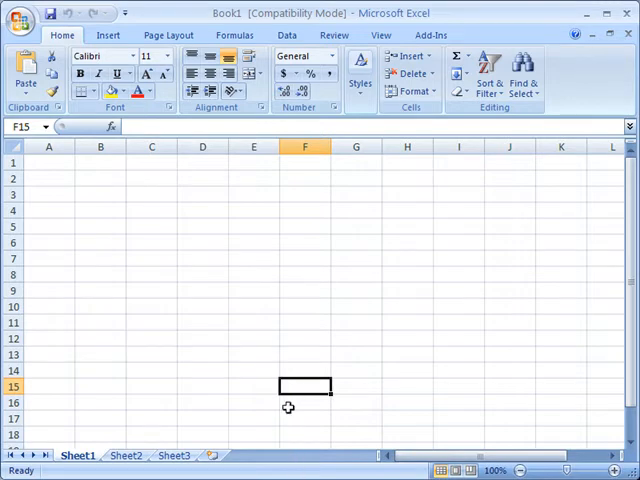
mouse_move(286, 424)
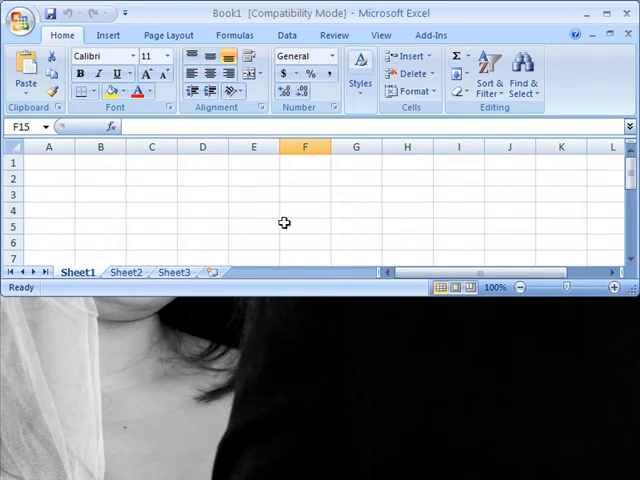
mouse_move(288, 172)
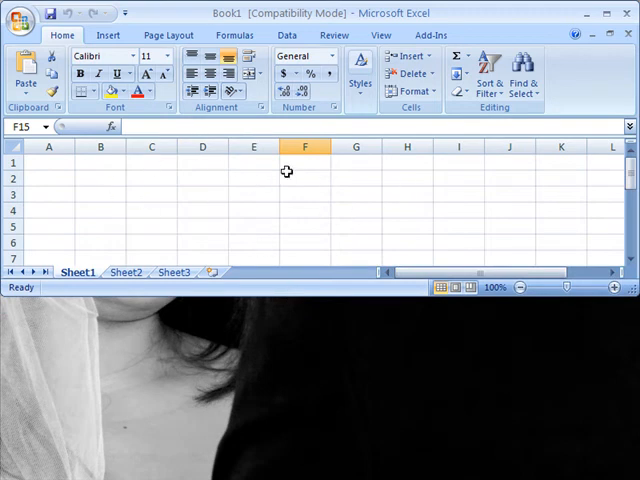
mouse_move(408, 200)
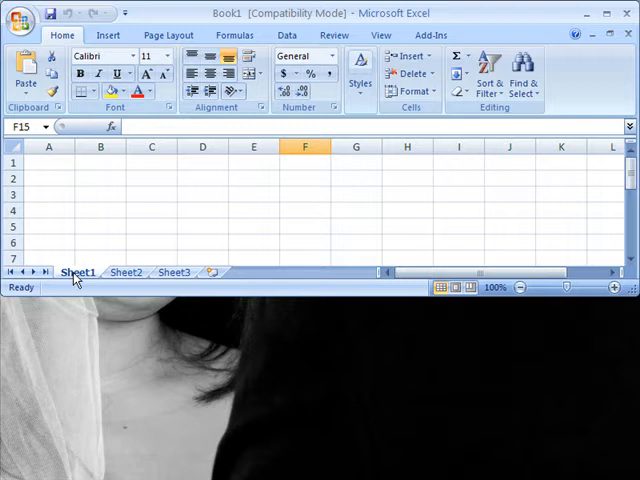
right_click(76, 272)
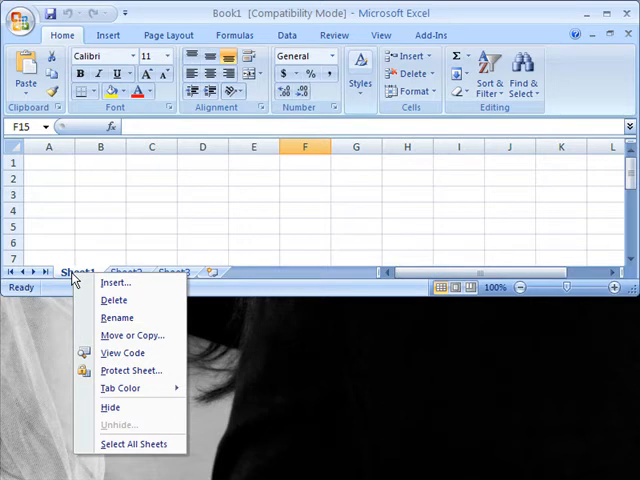
mouse_move(118, 284)
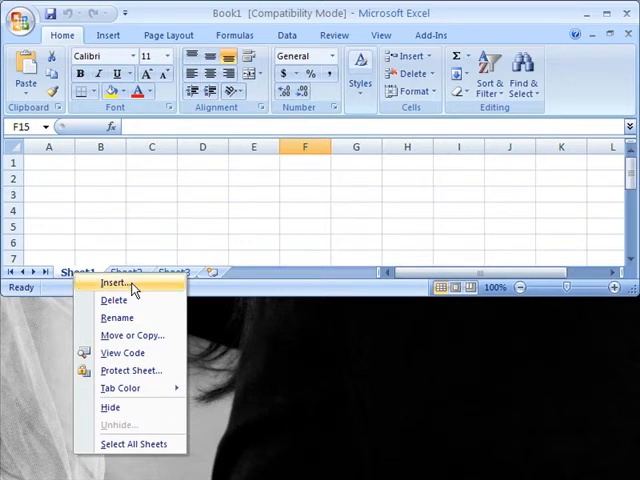
left_click(116, 282)
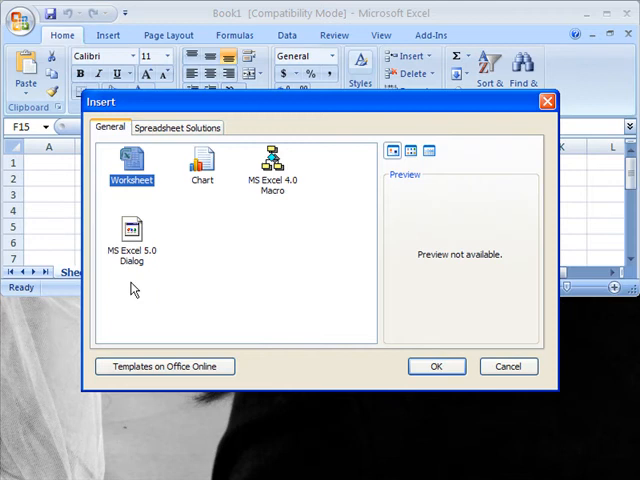
mouse_move(232, 302)
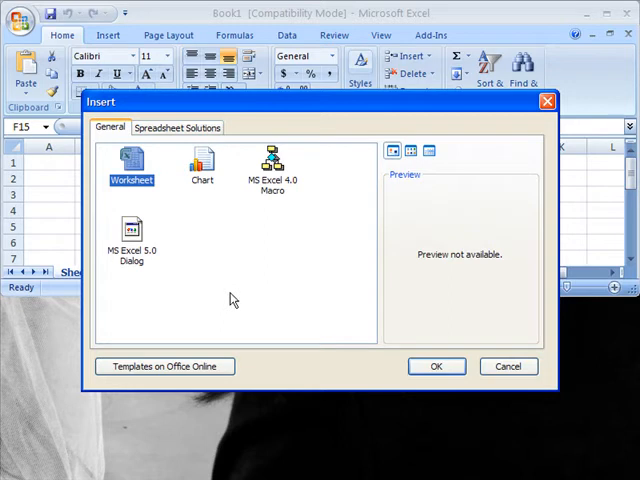
mouse_move(138, 182)
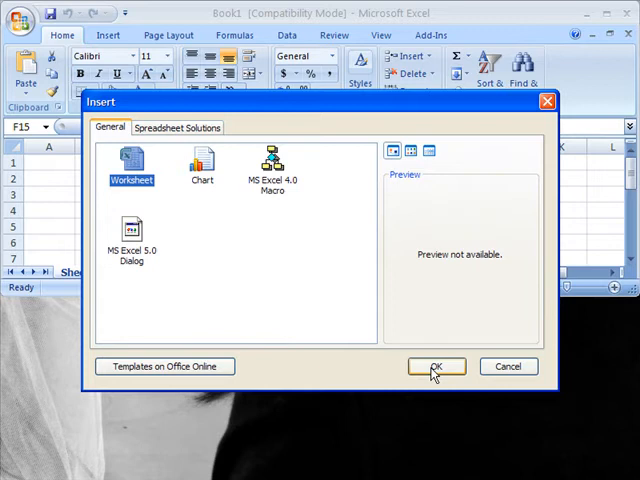
left_click(434, 366)
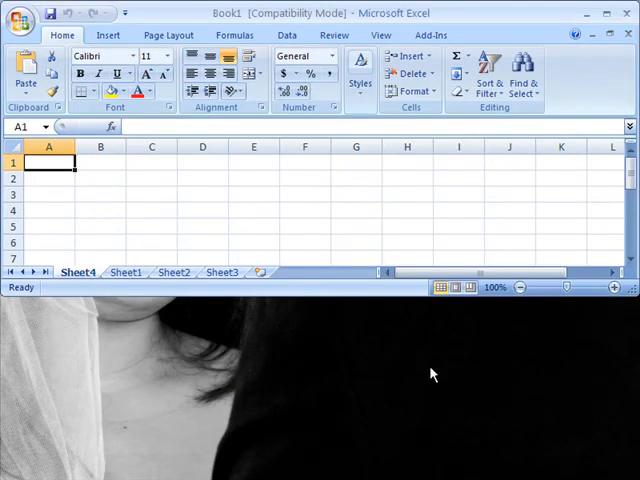
mouse_move(176, 290)
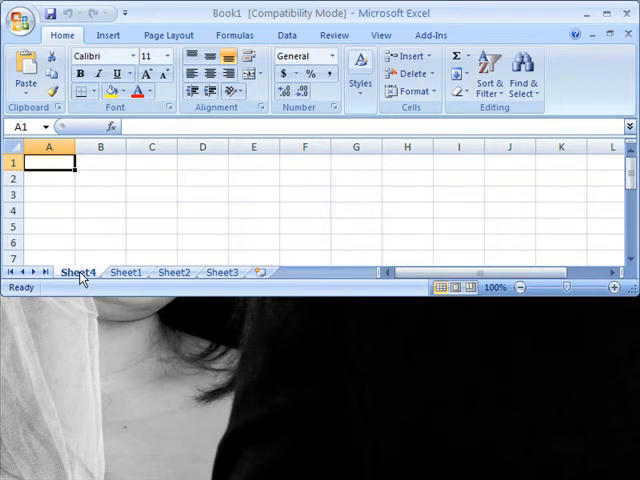
- Bring up the tab menu on Sheet4 to delete it
right_click(78, 272)
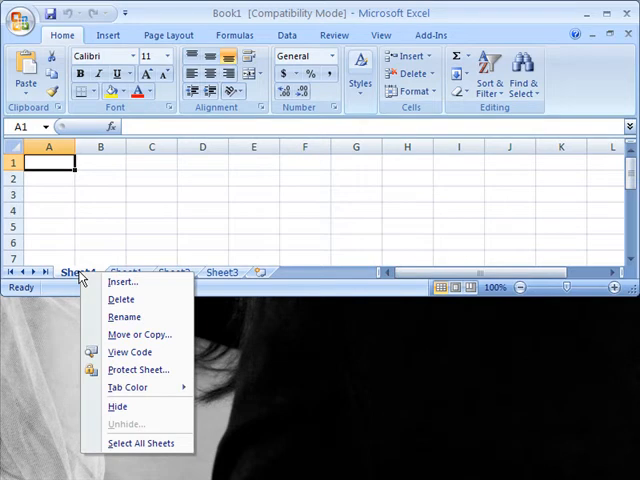
mouse_move(122, 282)
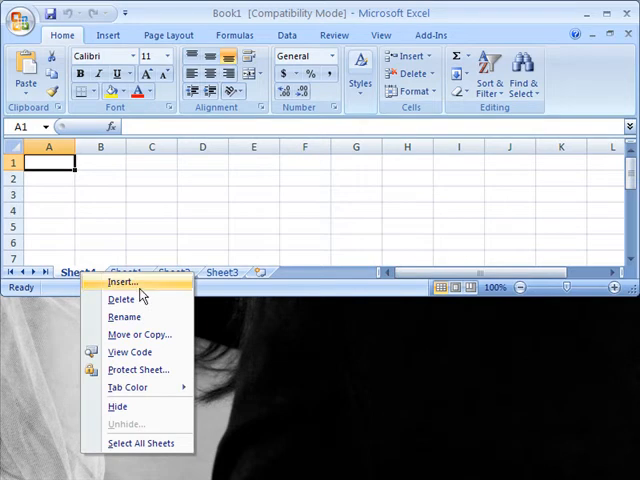
mouse_move(132, 300)
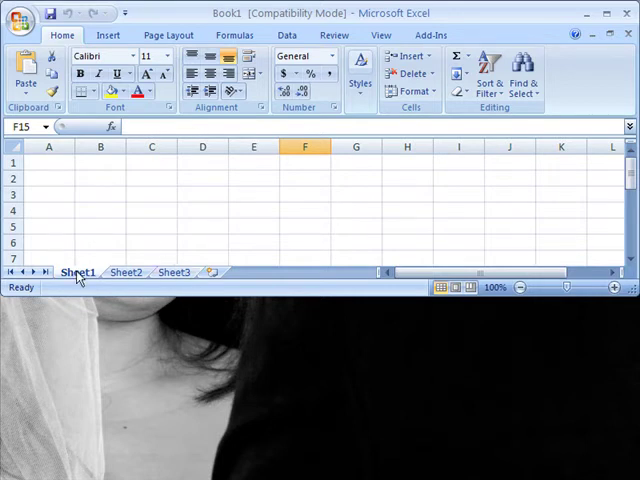
- Rename the first sheet to NewSheetName, correcting the name to remove the space
right_click(76, 272)
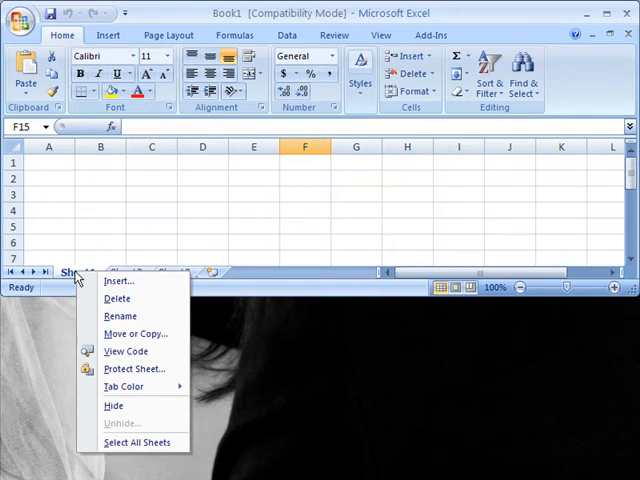
mouse_move(120, 316)
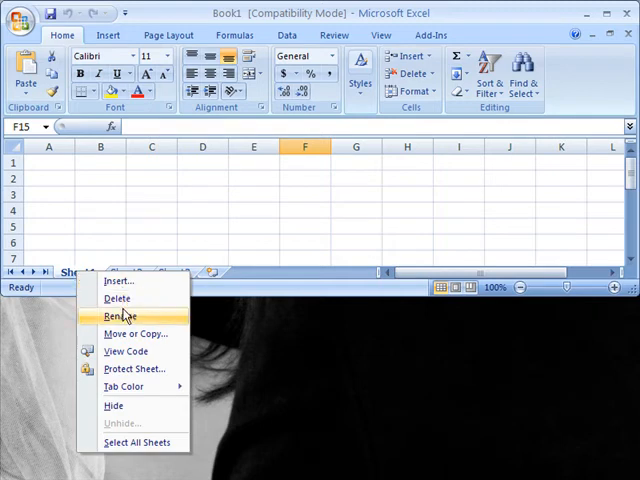
left_click(120, 316)
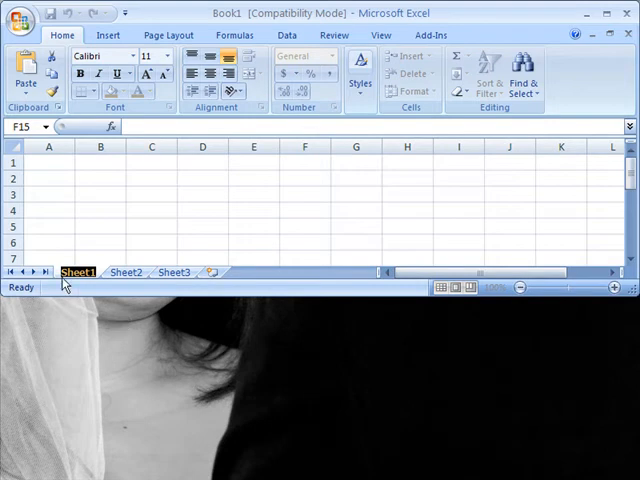
mouse_move(96, 290)
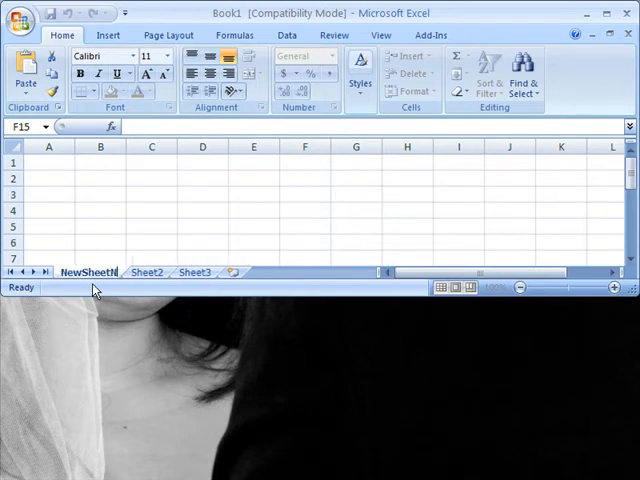
type("Name")
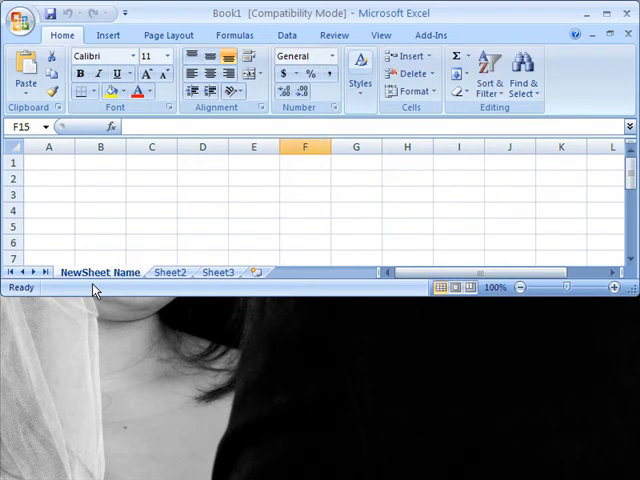
mouse_move(104, 284)
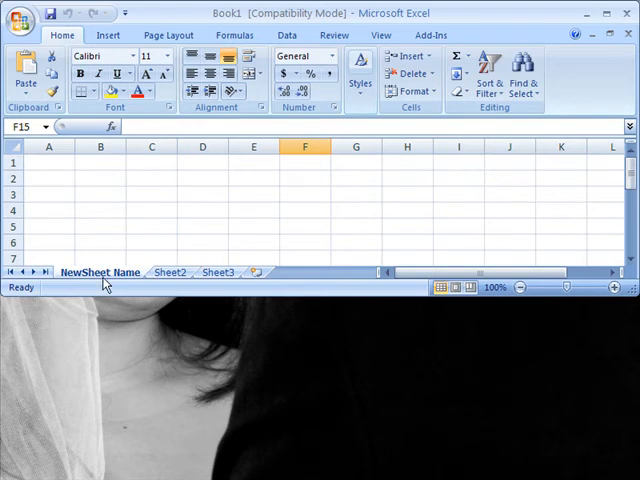
right_click(100, 272)
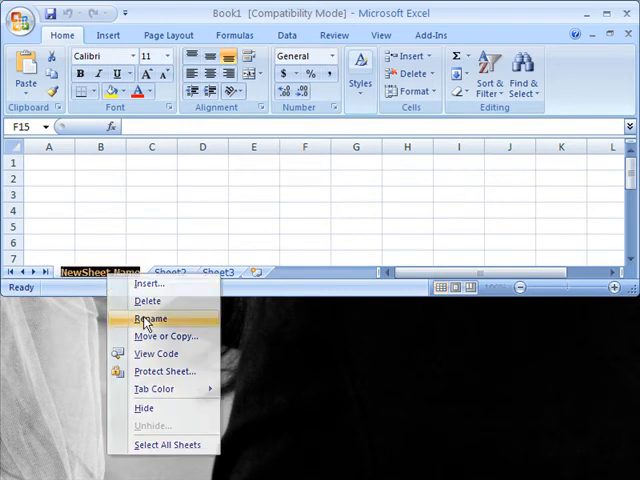
left_click(152, 318)
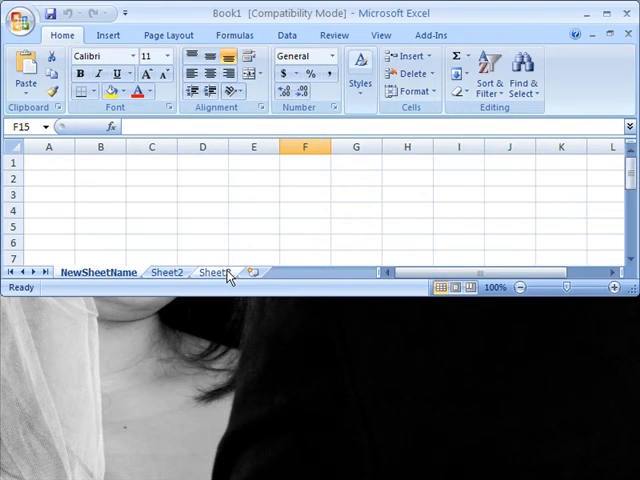
left_click(96, 272)
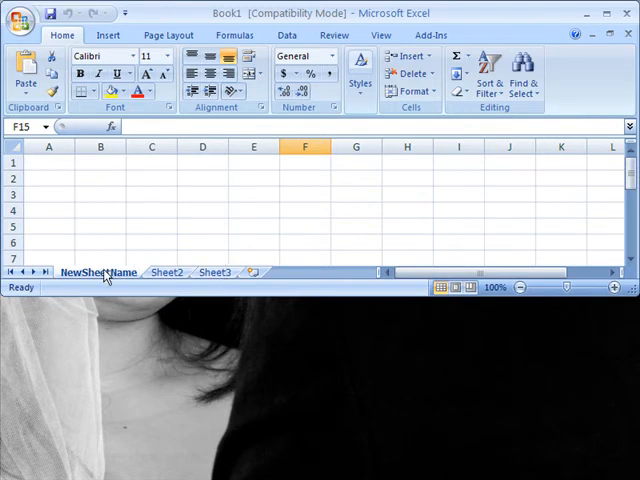
- Move NewSheetName to the end of the workbook using Move or Copy with (move to end)
right_click(96, 272)
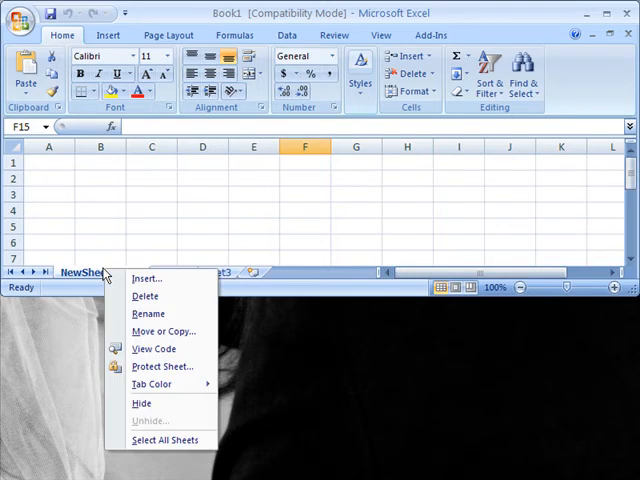
mouse_move(164, 332)
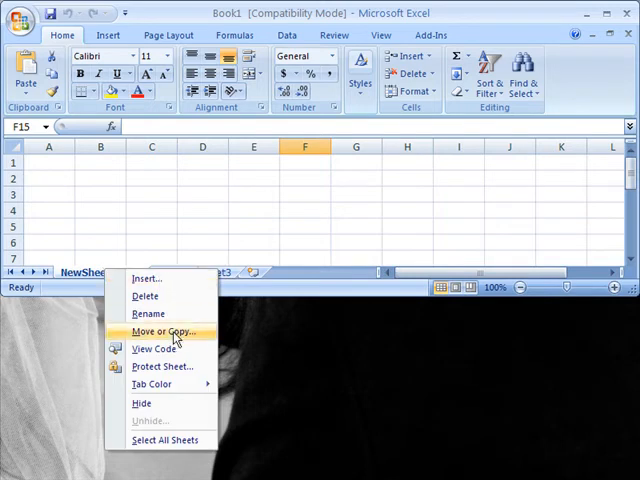
left_click(164, 332)
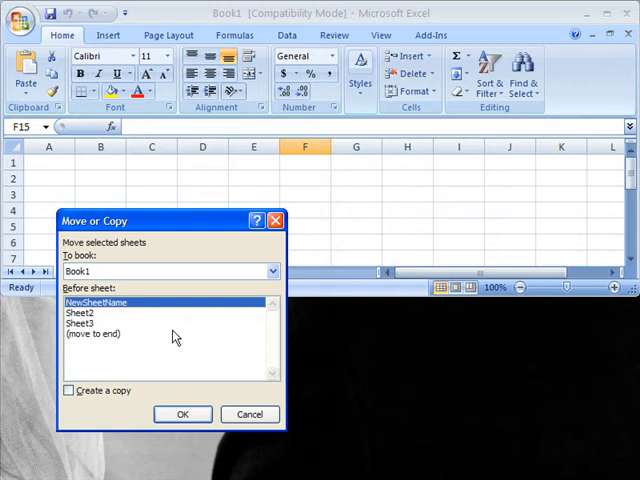
mouse_move(112, 332)
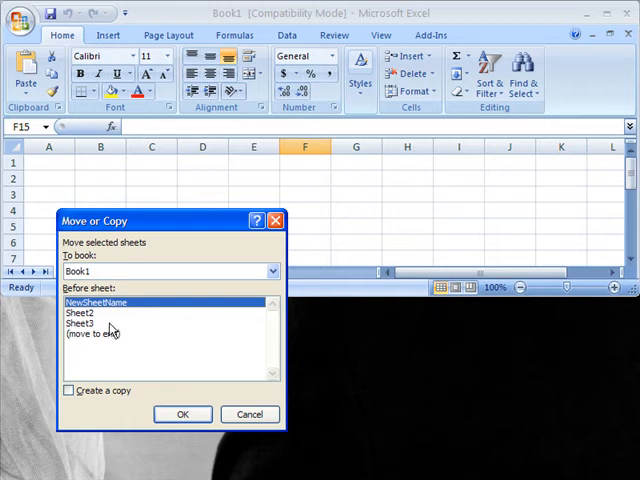
mouse_move(100, 334)
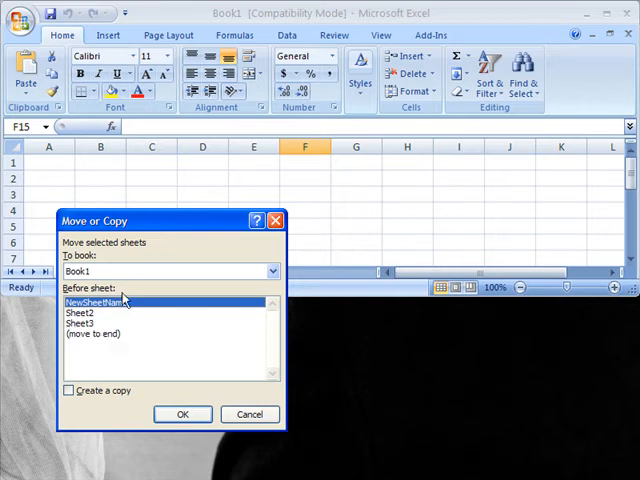
mouse_move(132, 310)
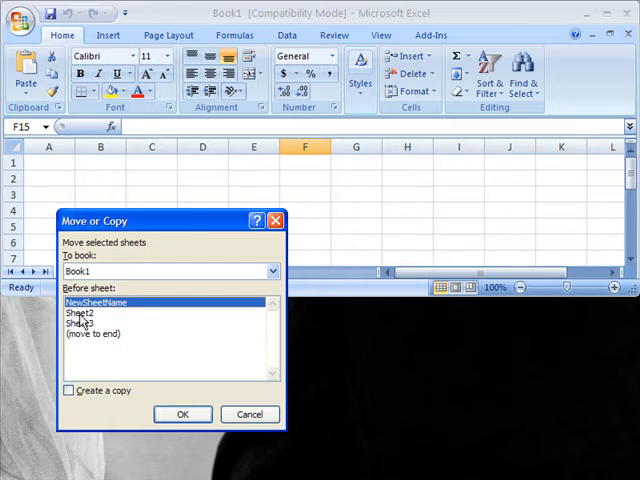
mouse_move(126, 332)
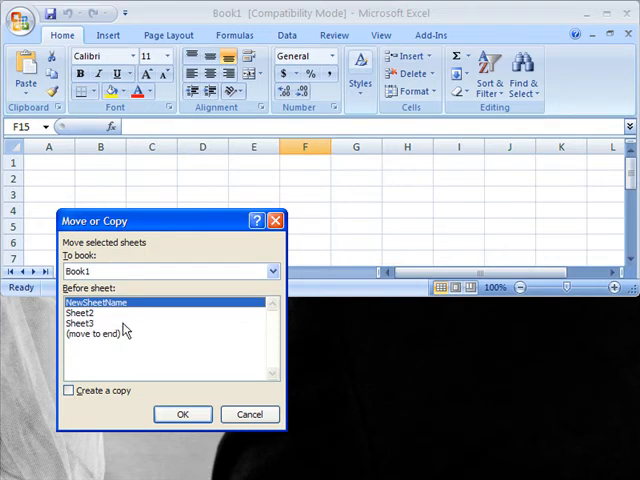
mouse_move(112, 344)
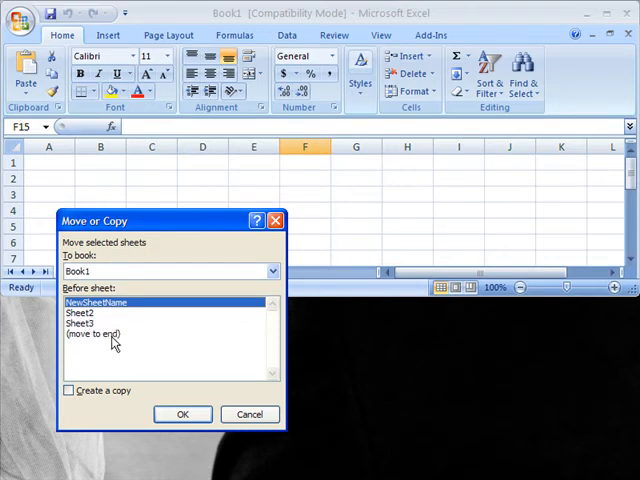
left_click(100, 334)
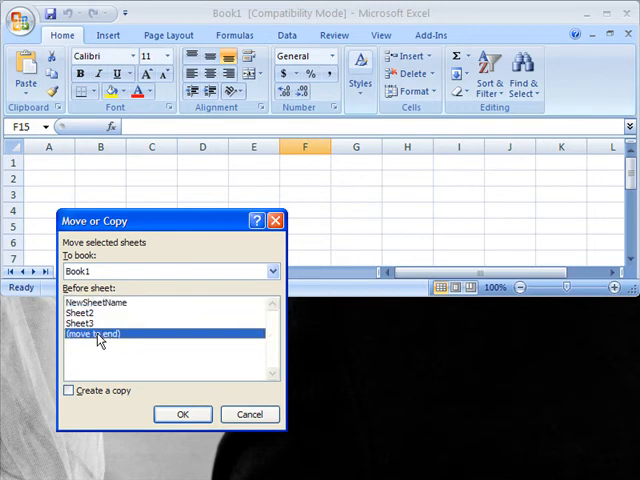
mouse_move(152, 336)
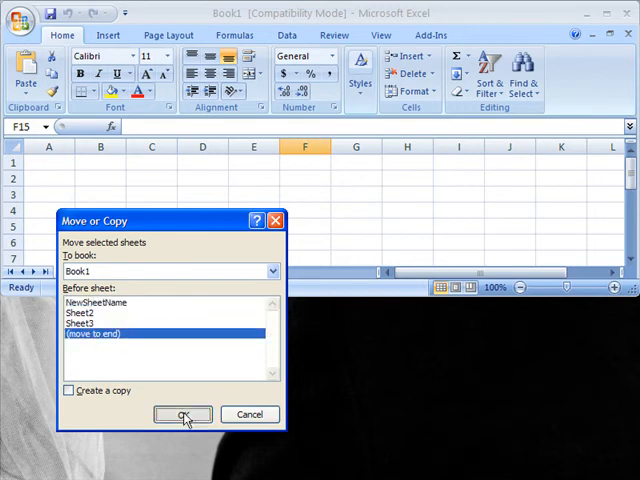
left_click(182, 414)
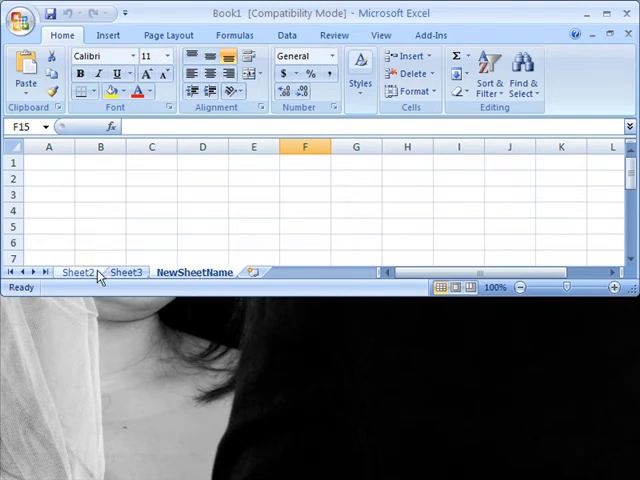
left_click(76, 272)
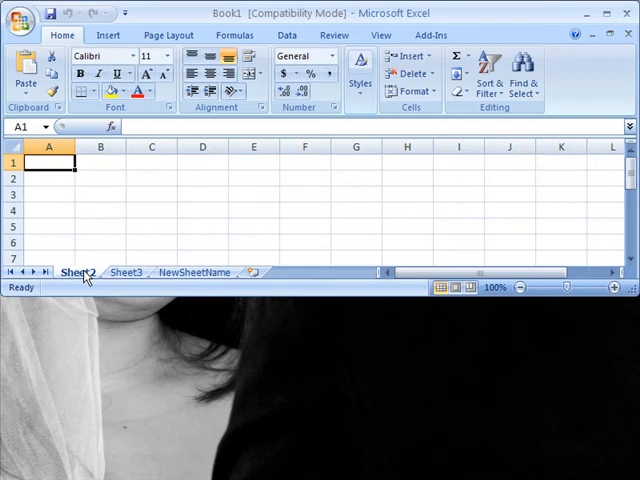
left_click(196, 272)
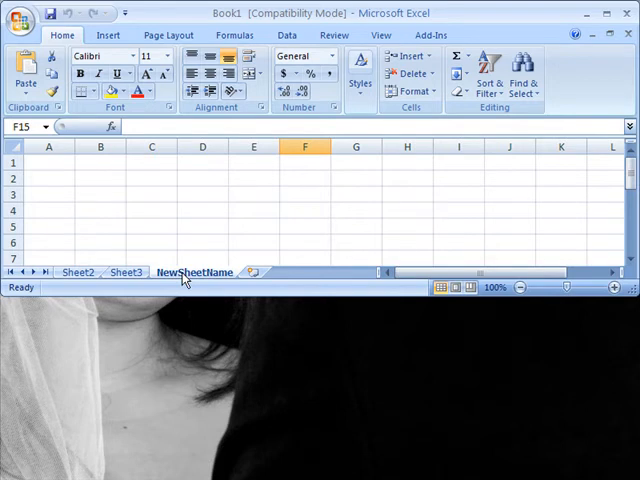
- Create a copy of NewSheetName, NewSheetName (2), placed before Sheet2
right_click(196, 272)
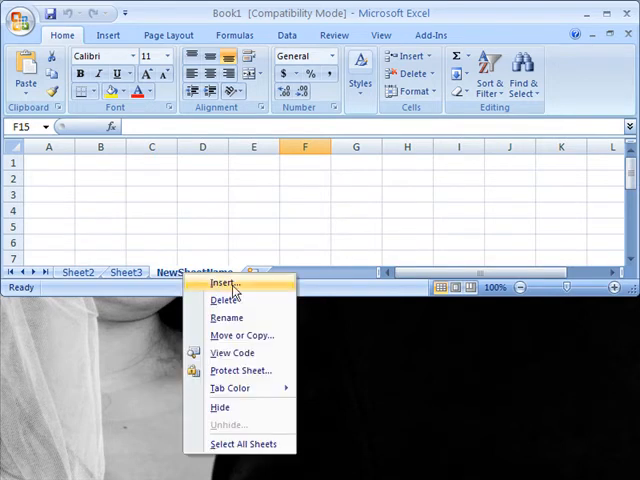
mouse_move(238, 336)
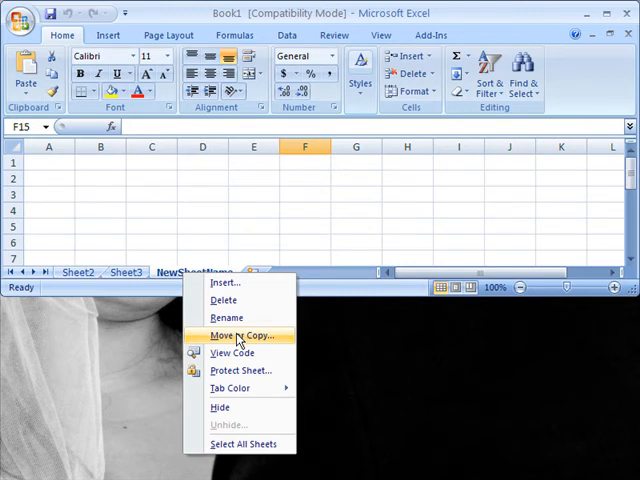
left_click(236, 336)
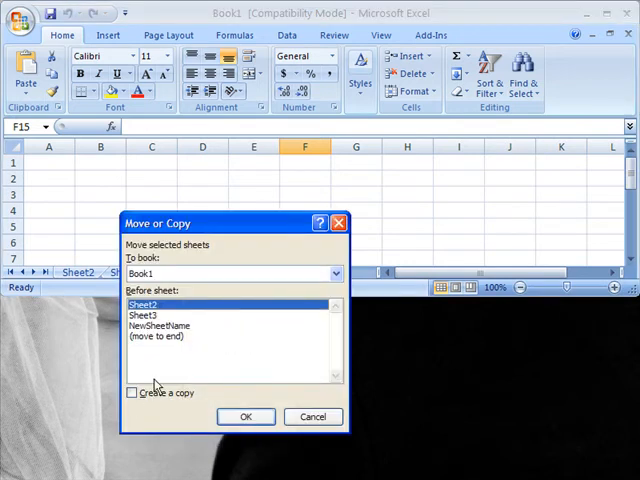
left_click(132, 392)
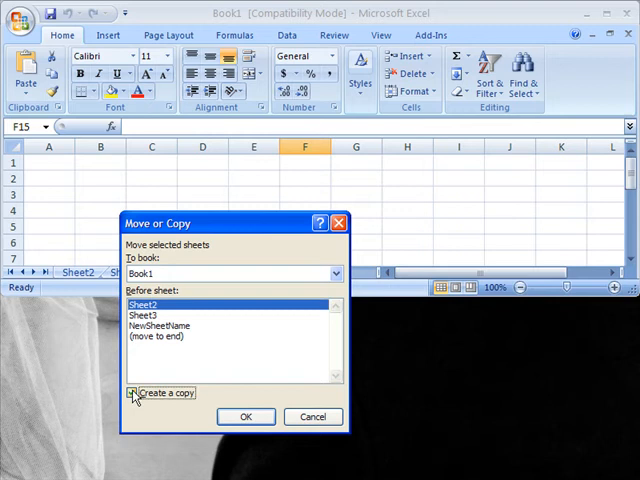
left_click(132, 392)
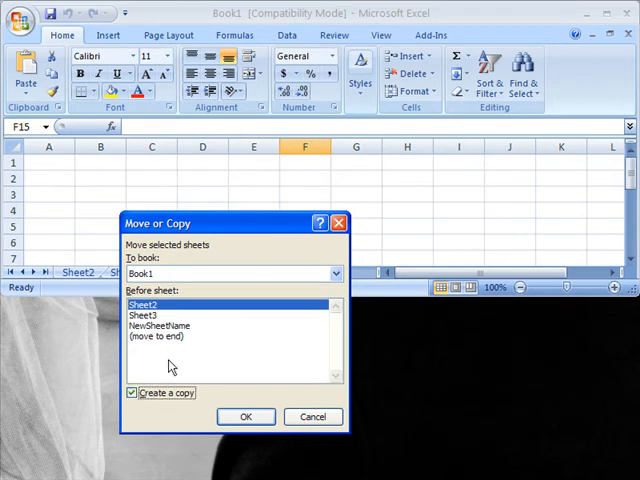
left_click(244, 416)
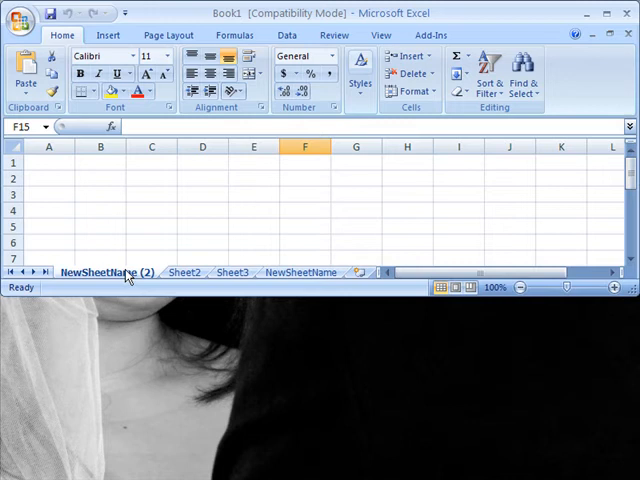
right_click(108, 272)
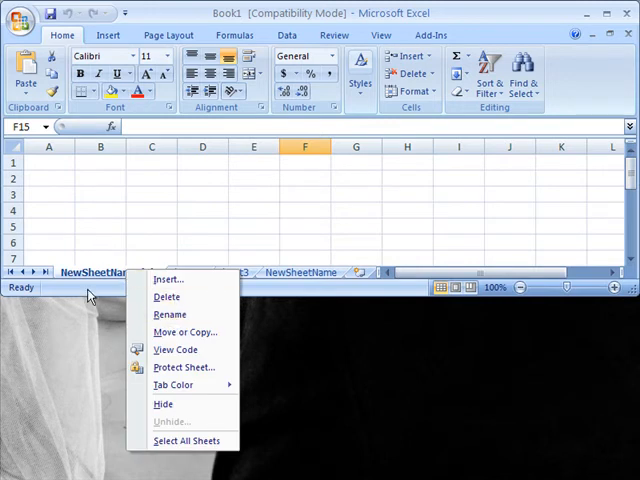
left_click(184, 332)
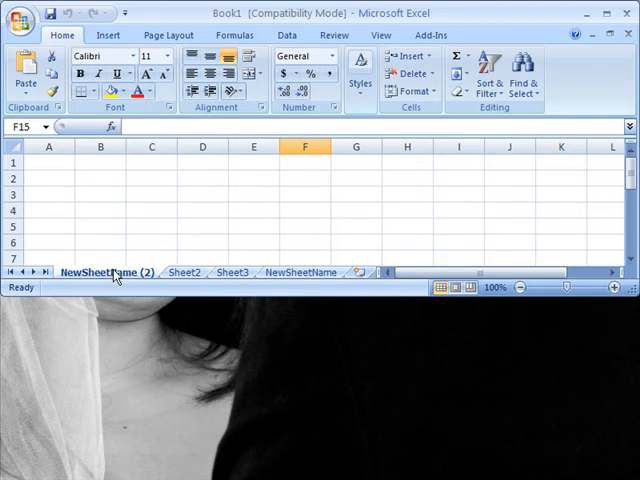
- Give the NewSheetName (2) tab a green colour, then switch to Sheet2
right_click(96, 272)
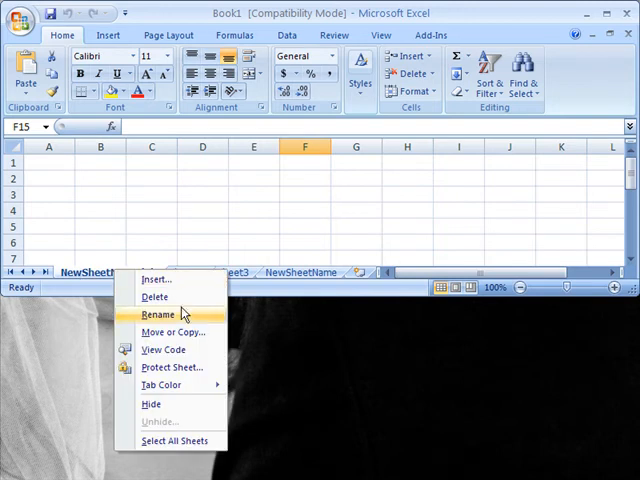
mouse_move(160, 384)
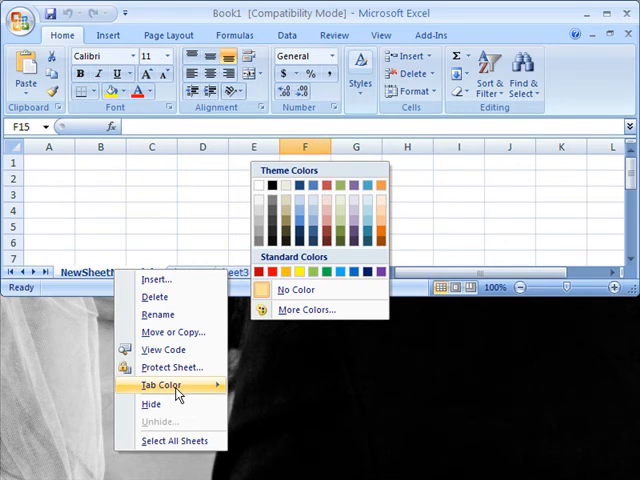
mouse_move(296, 290)
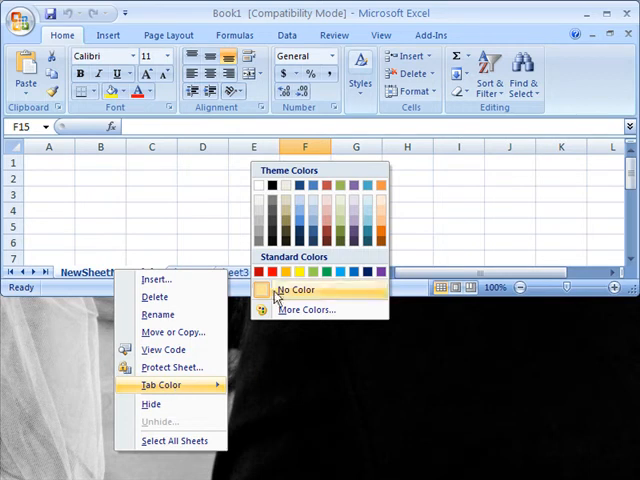
mouse_move(340, 192)
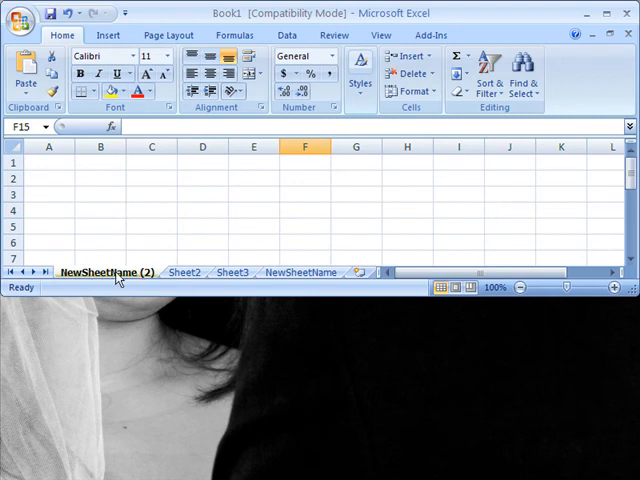
left_click(184, 272)
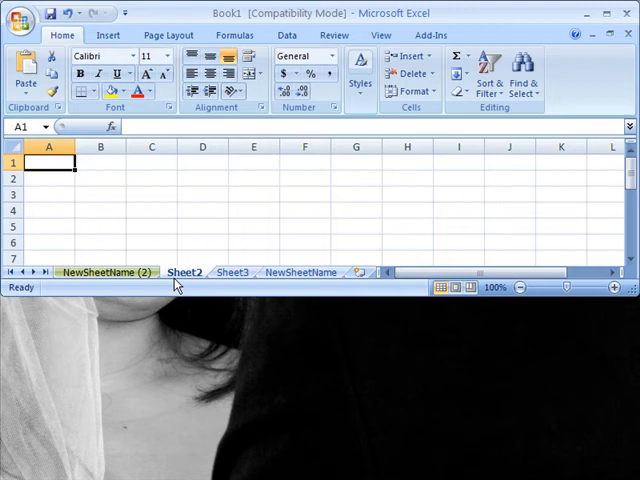
- Colour the Sheet2 tab red and the NewSheetName tab green from their tab menus
right_click(186, 272)
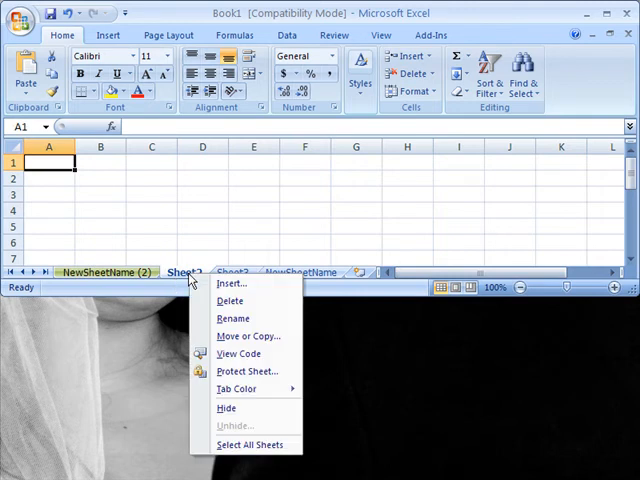
left_click(238, 388)
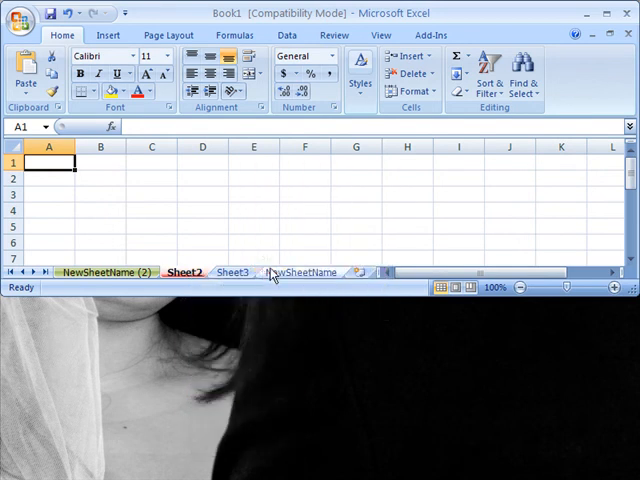
right_click(184, 272)
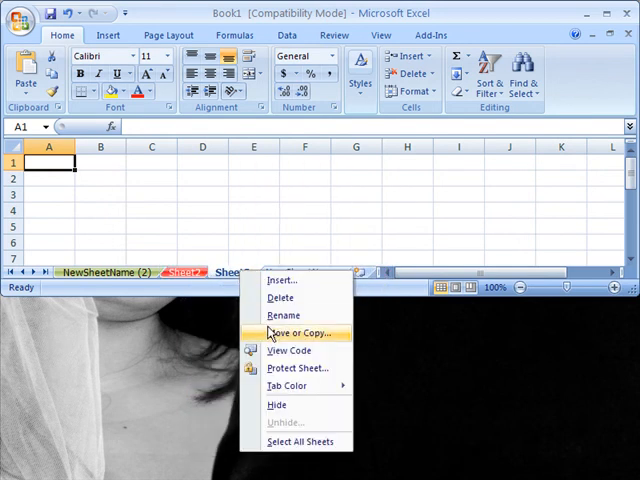
left_click(286, 384)
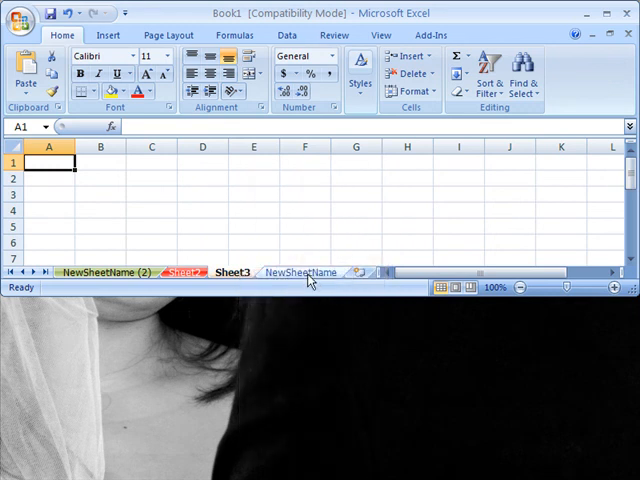
right_click(300, 272)
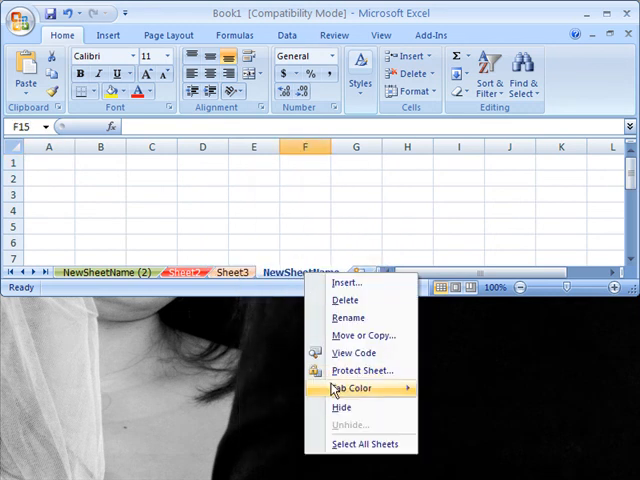
left_click(352, 388)
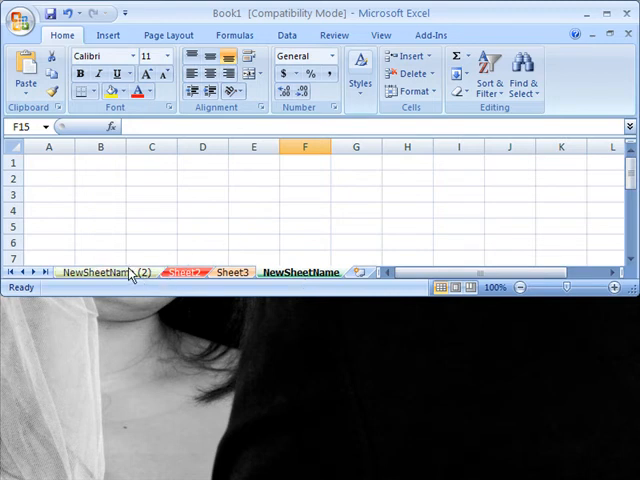
- Hide the NewSheetName (2) sheet from its tab menu
right_click(96, 272)
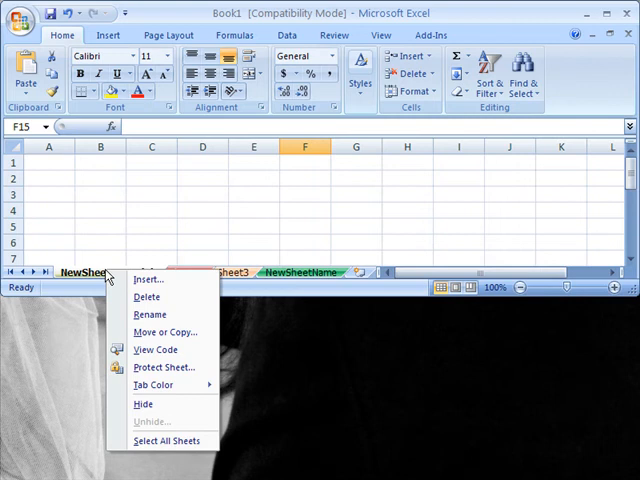
left_click(152, 384)
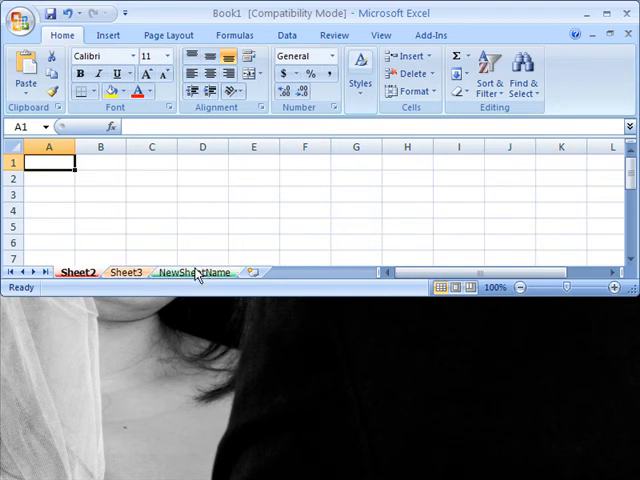
- Unhide NewSheetName (2) so it shows again at the front of the workbook
right_click(78, 272)
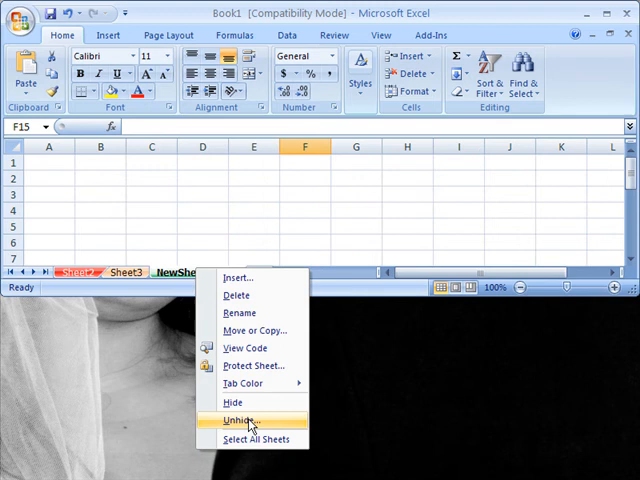
left_click(244, 420)
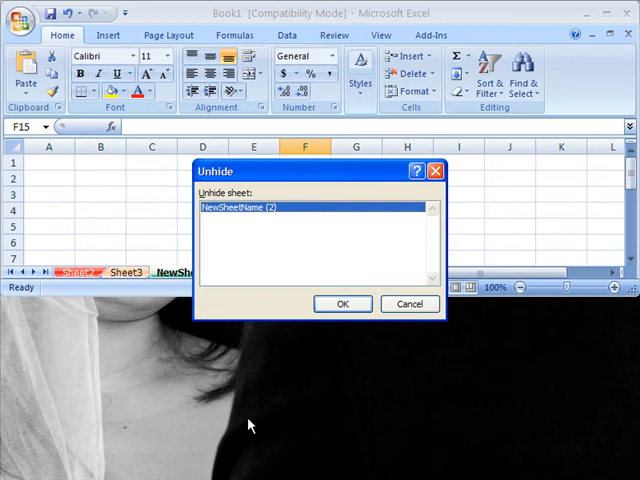
mouse_move(252, 346)
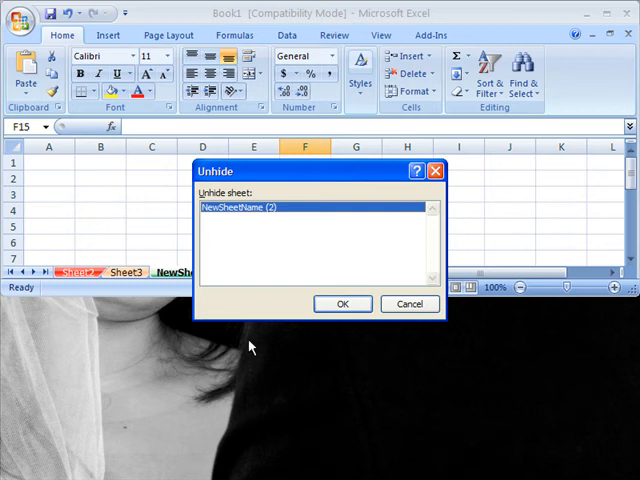
mouse_move(280, 264)
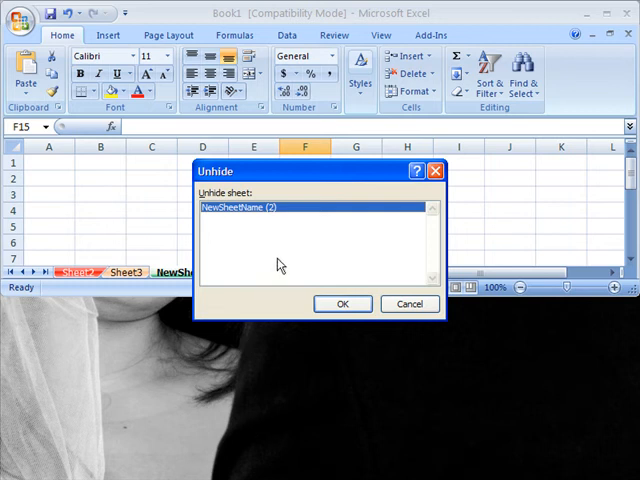
left_click(342, 304)
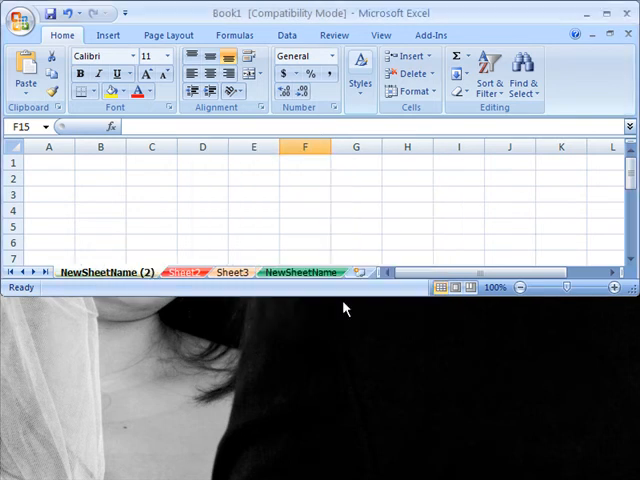
mouse_move(228, 296)
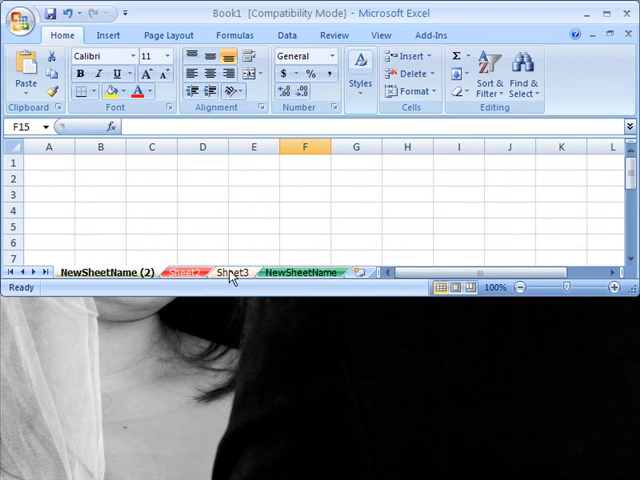
- Select all four sheets at once via Select All Sheets on the Sheet3 tab menu
right_click(232, 272)
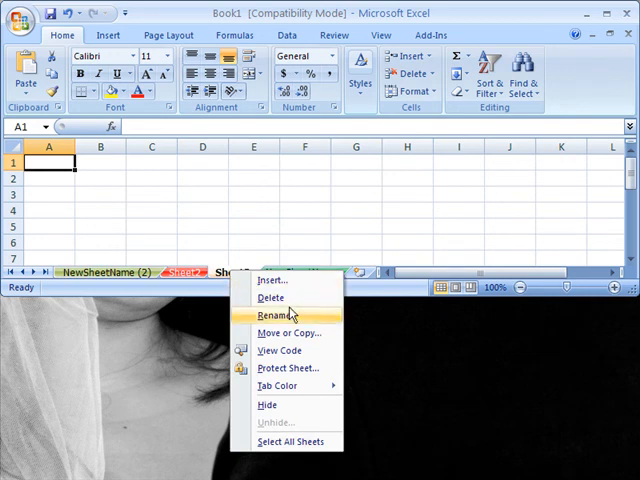
mouse_move(288, 440)
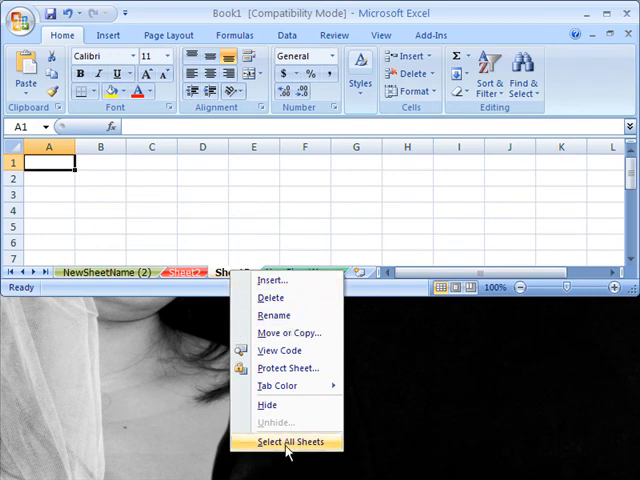
left_click(288, 440)
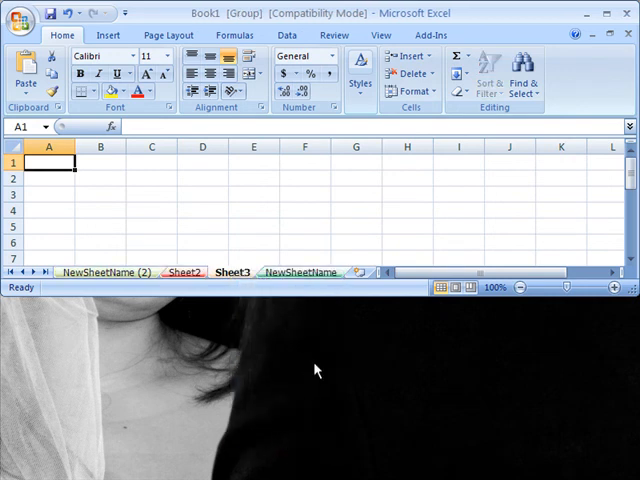
mouse_move(236, 184)
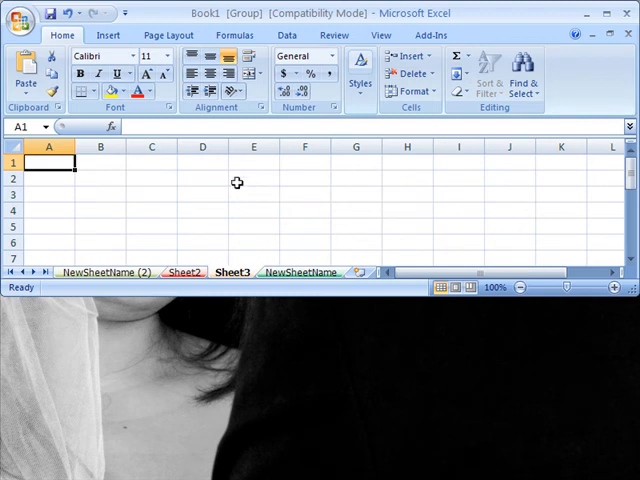
- Enter 'showmeacademy' in cell D1 across the grouped sheets
left_click(204, 160)
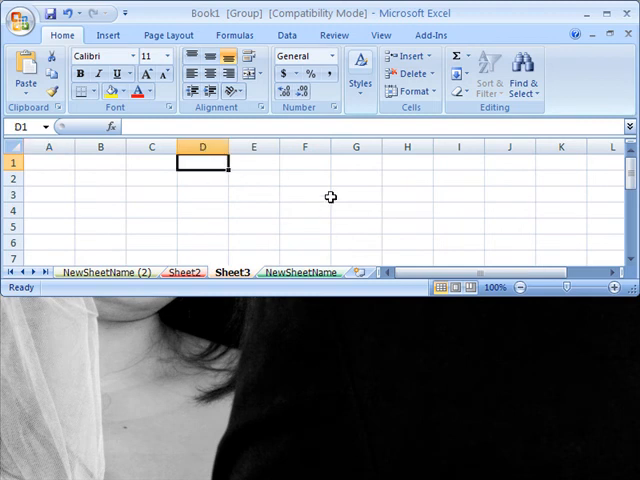
type("showmea")
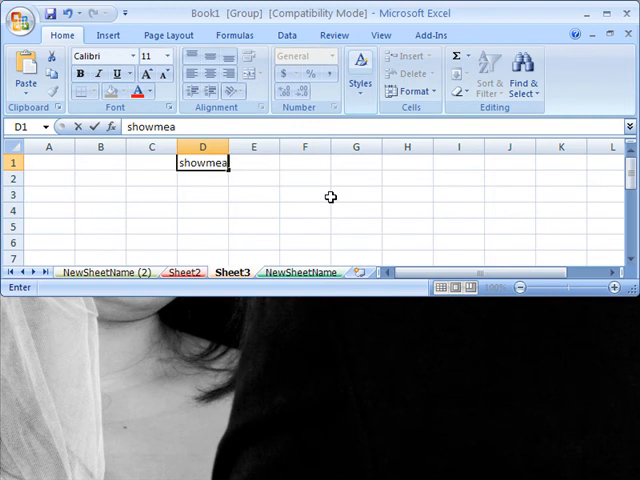
key("Return")
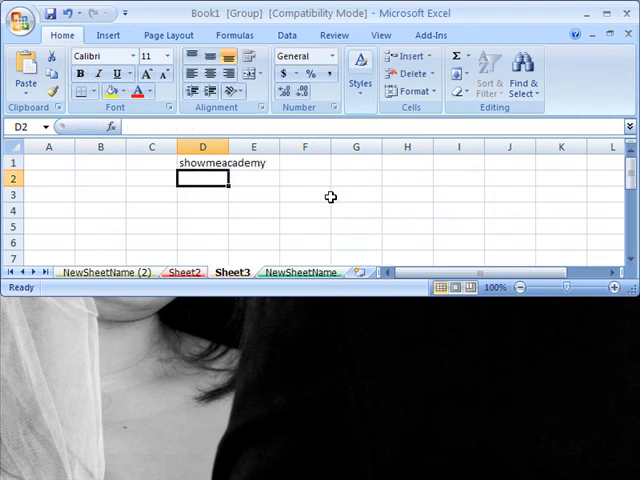
mouse_move(204, 164)
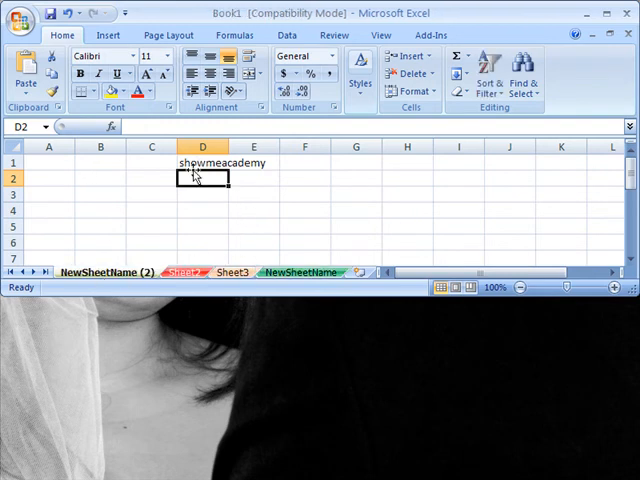
mouse_move(188, 272)
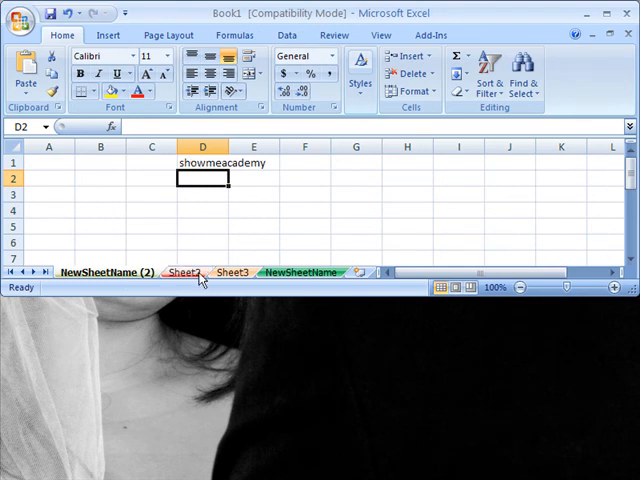
- Ungroup the sheets by switching to Sheet3 and then to NewSheetName
left_click(232, 272)
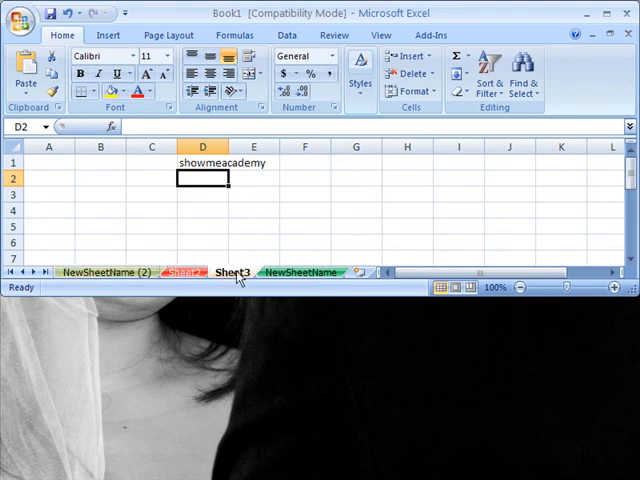
left_click(302, 272)
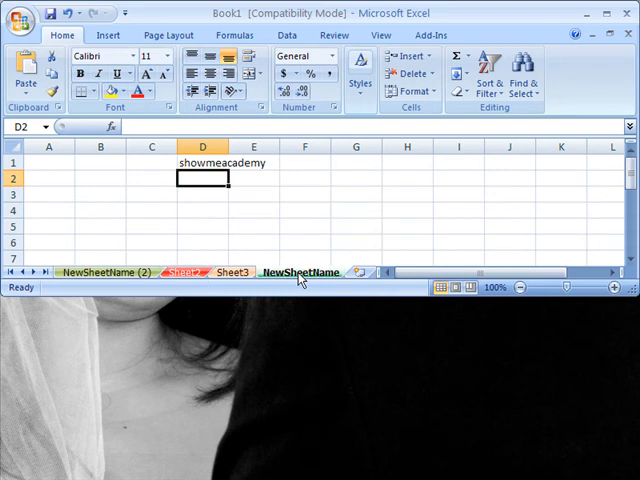
mouse_move(218, 210)
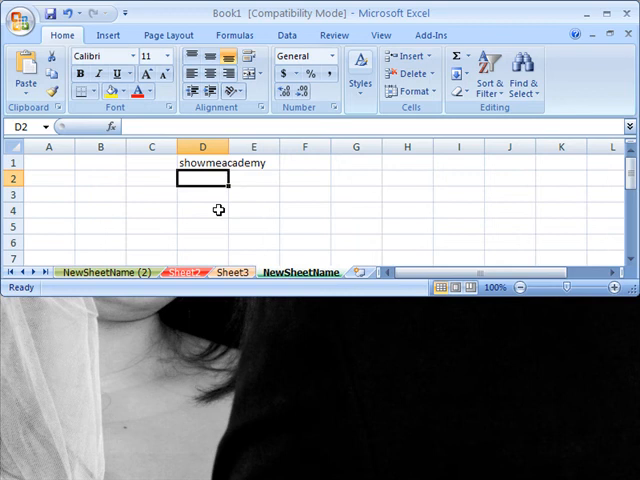
mouse_move(252, 238)
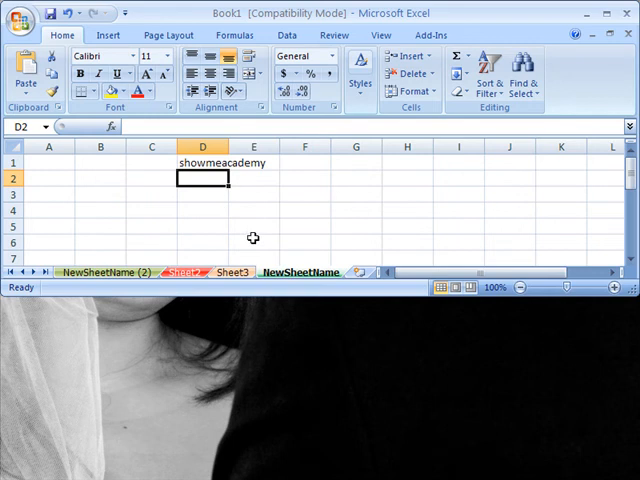
mouse_move(248, 236)
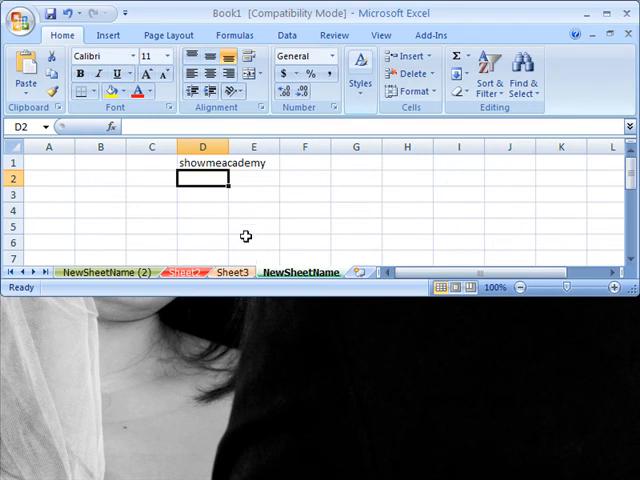
mouse_move(140, 278)
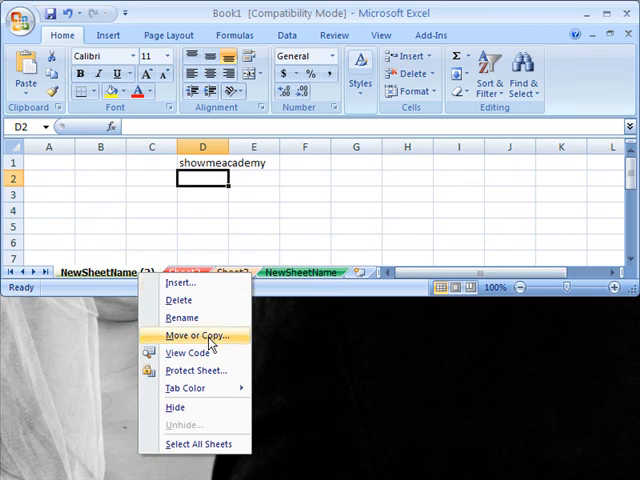
- View the Move or Copy options for NewSheetName (2) and cancel without moving it
left_click(196, 336)
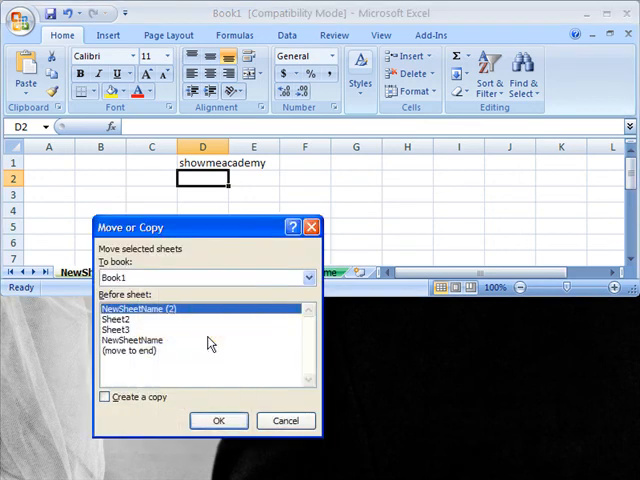
mouse_move(148, 352)
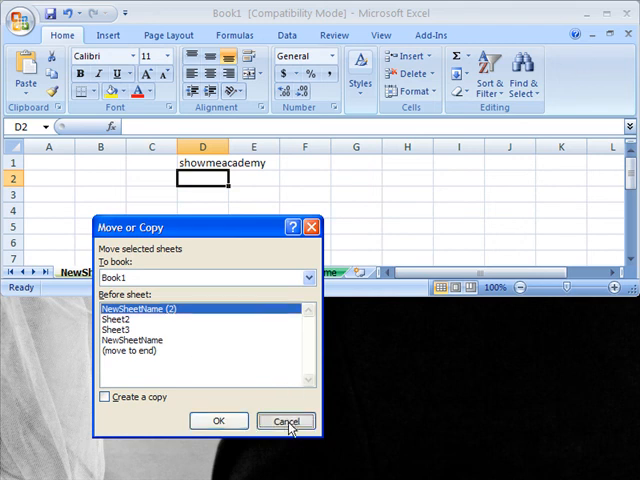
left_click(286, 420)
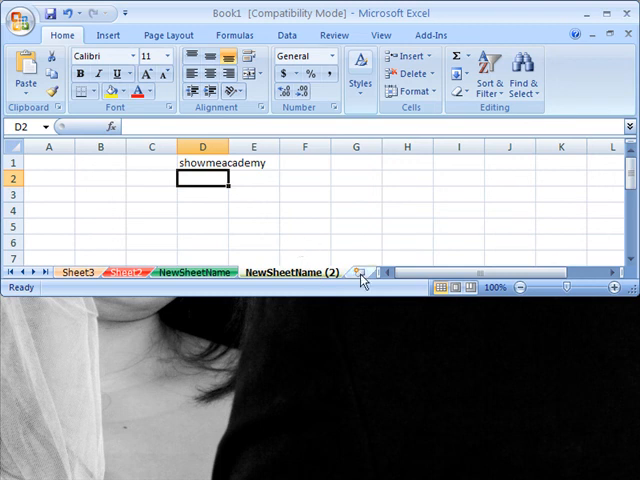
mouse_move(366, 272)
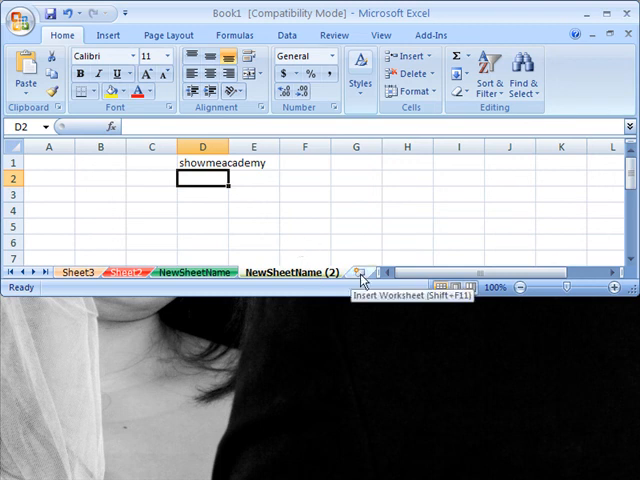
- Insert new blank worksheets Sheet6 through Sheet13 at the end of the workbook
left_click(348, 272)
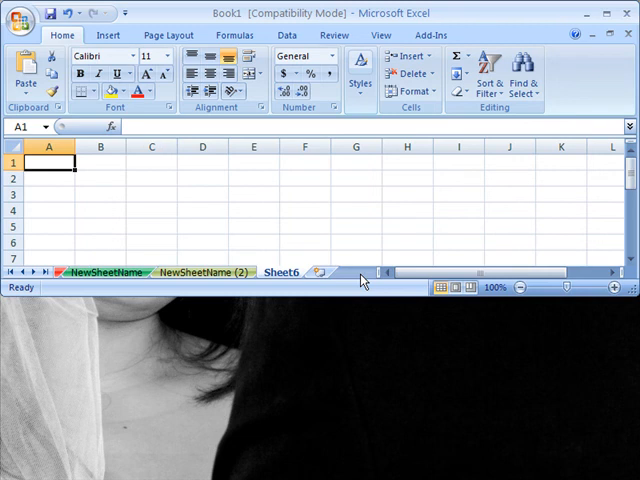
left_click(324, 272)
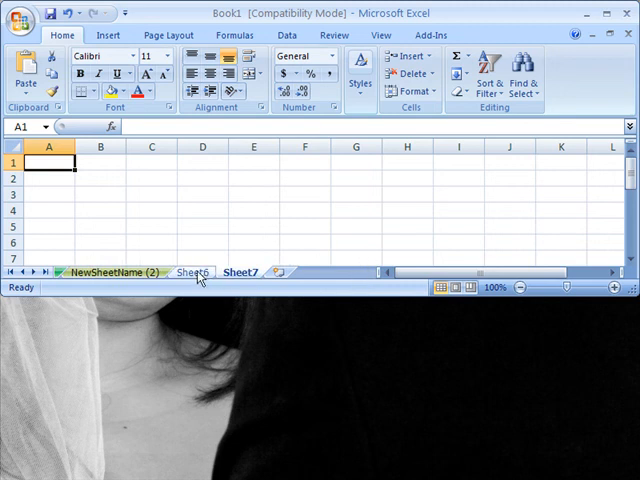
right_click(196, 272)
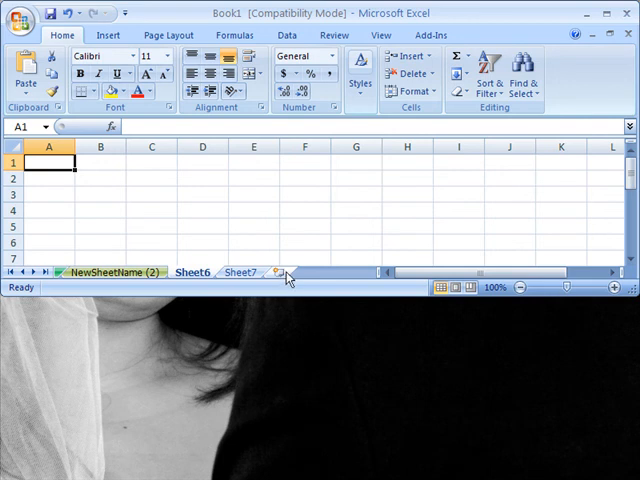
left_click(282, 272)
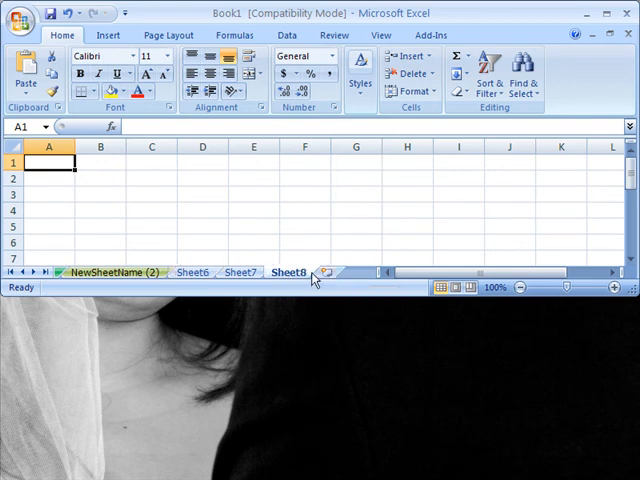
left_click(312, 272)
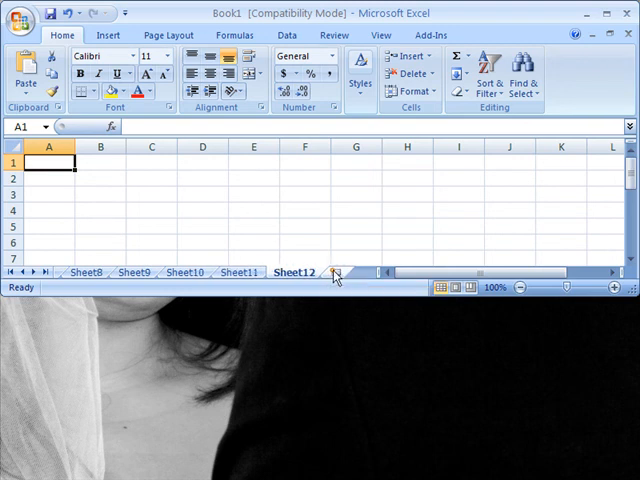
left_click(336, 272)
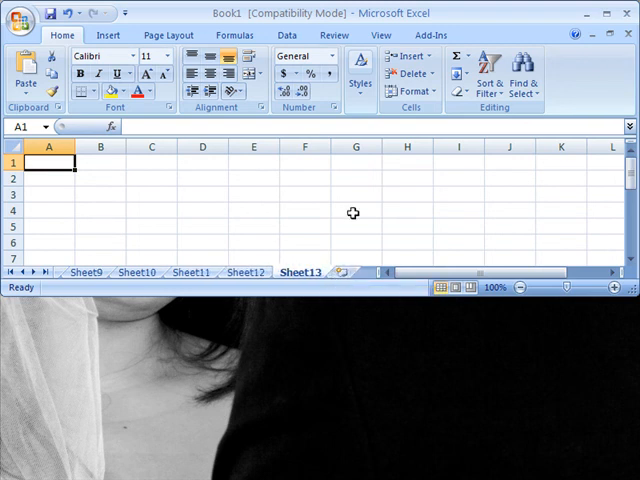
mouse_move(380, 234)
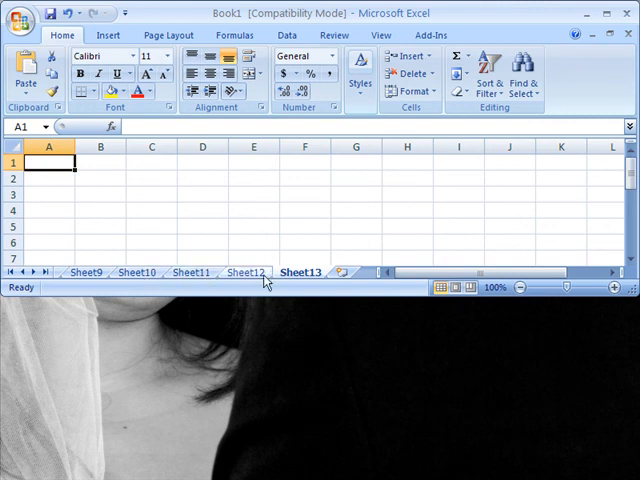
mouse_move(282, 282)
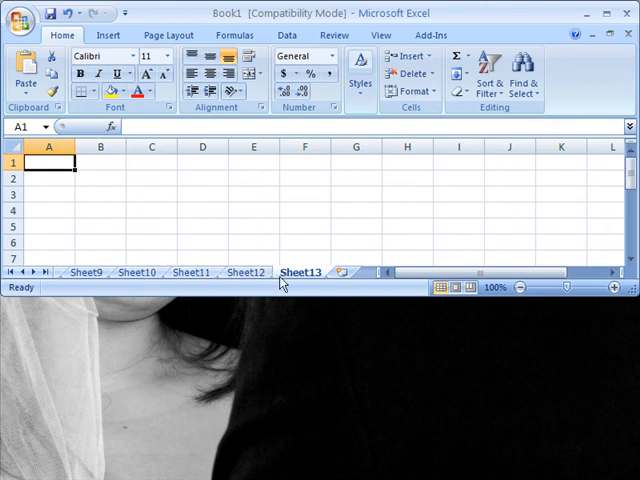
mouse_move(330, 288)
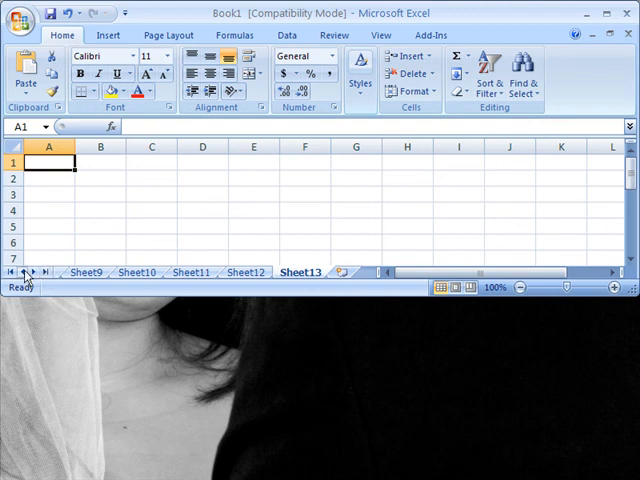
left_click(18, 272)
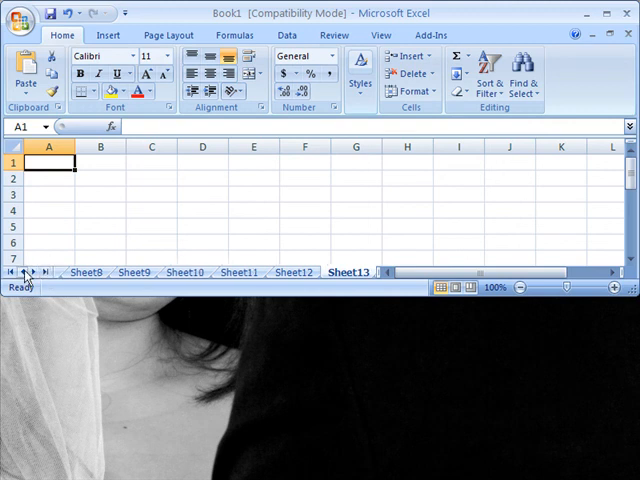
left_click(16, 272)
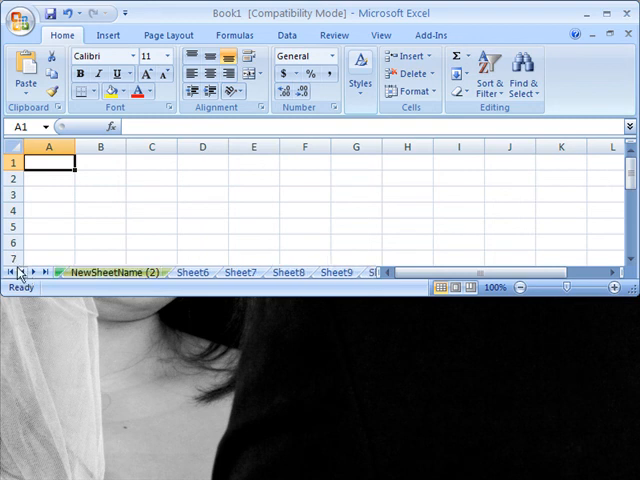
left_click(8, 272)
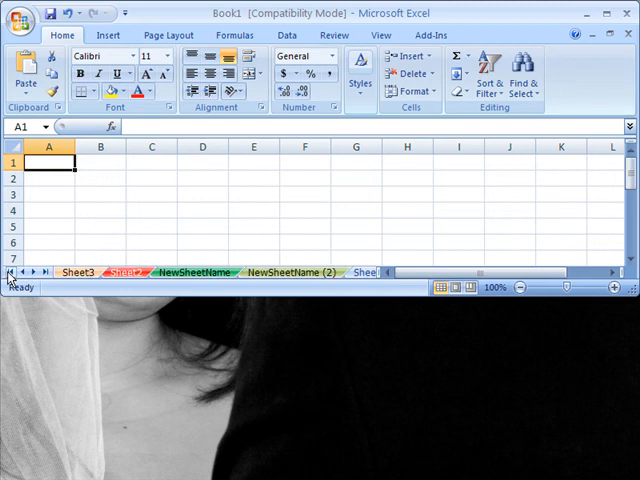
left_click(44, 272)
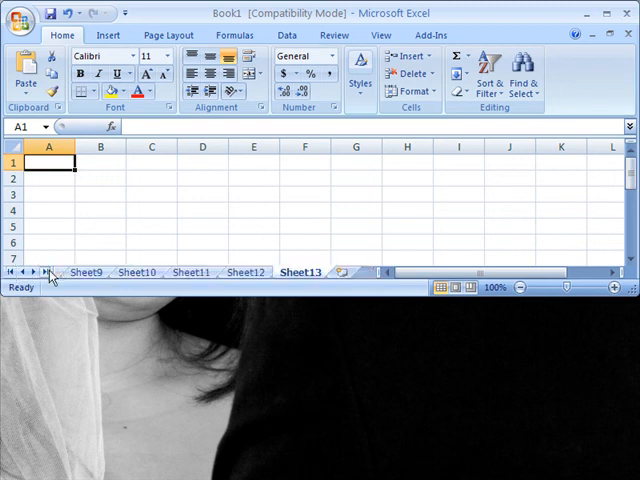
mouse_move(136, 296)
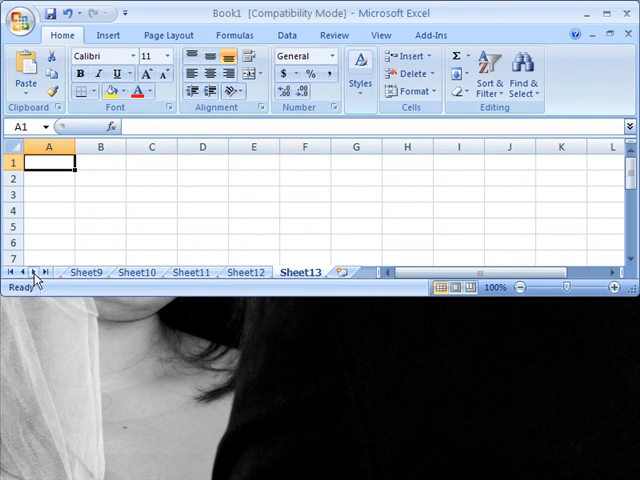
mouse_move(172, 298)
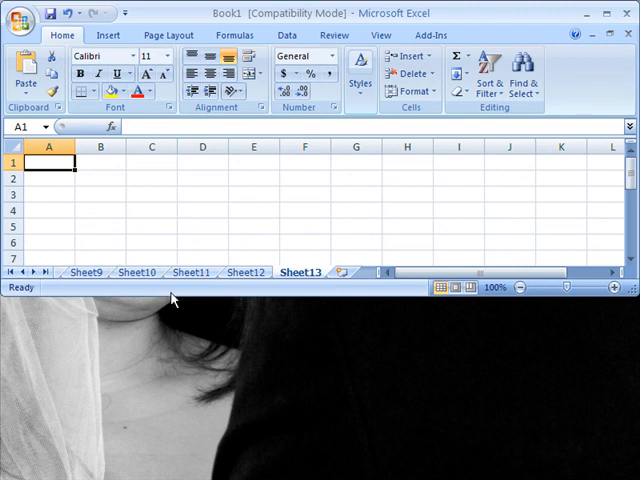